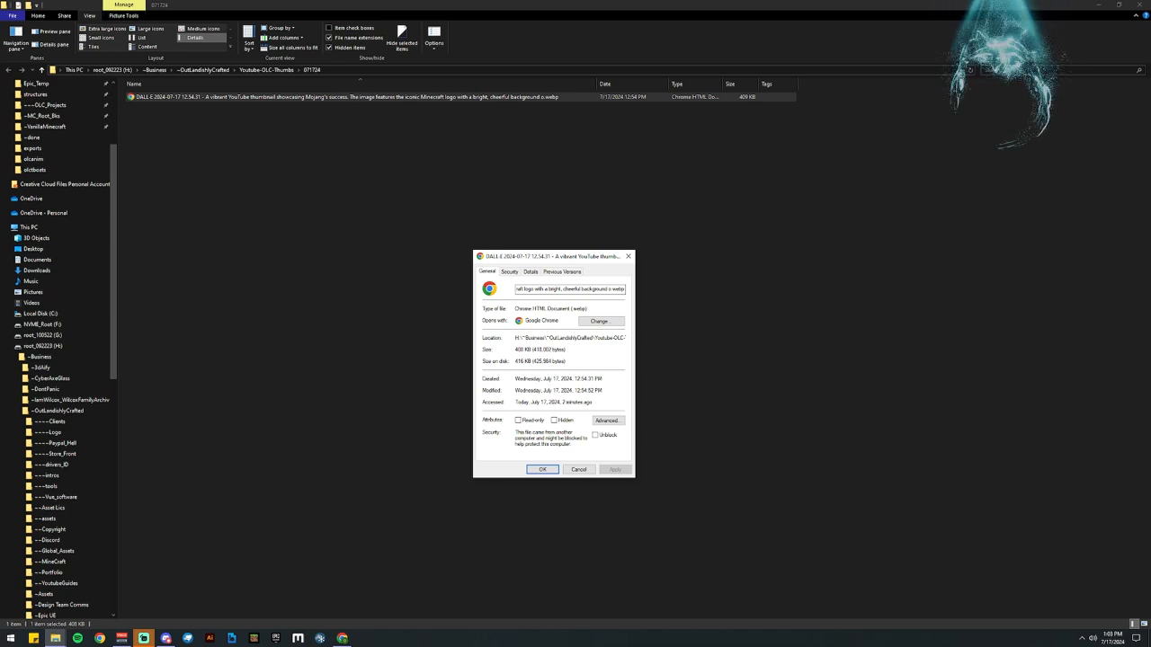
mouse_move(710, 421)
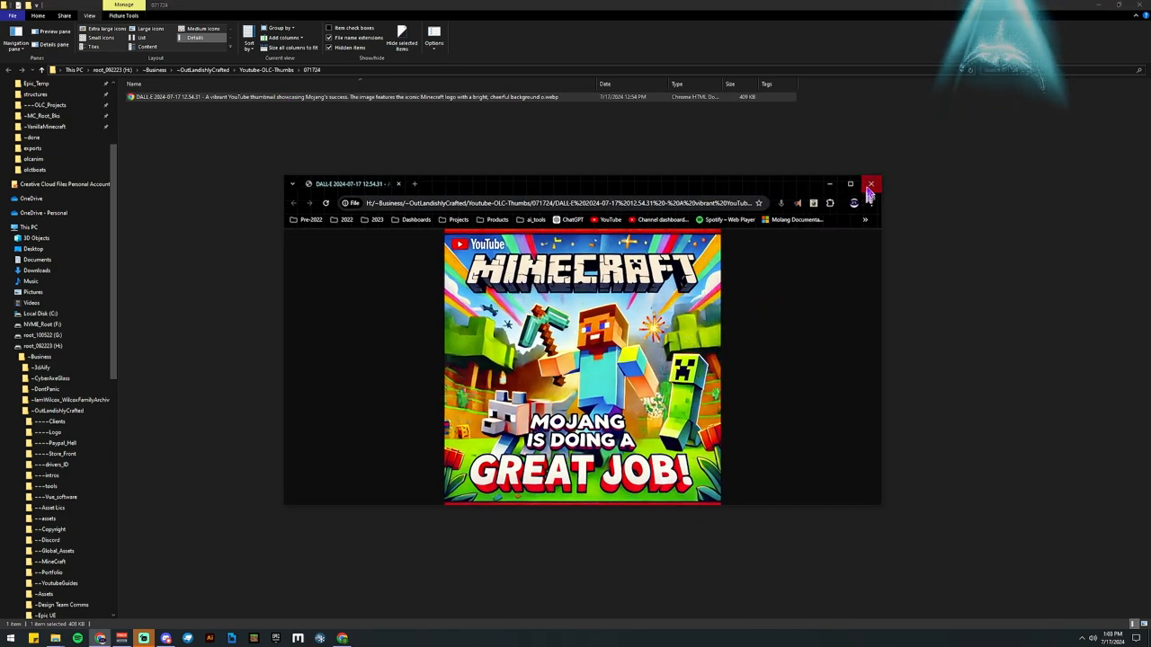
Step: Close the Chrome preview of the Minecraft thumbnail to return to the folder listing
click(870, 184)
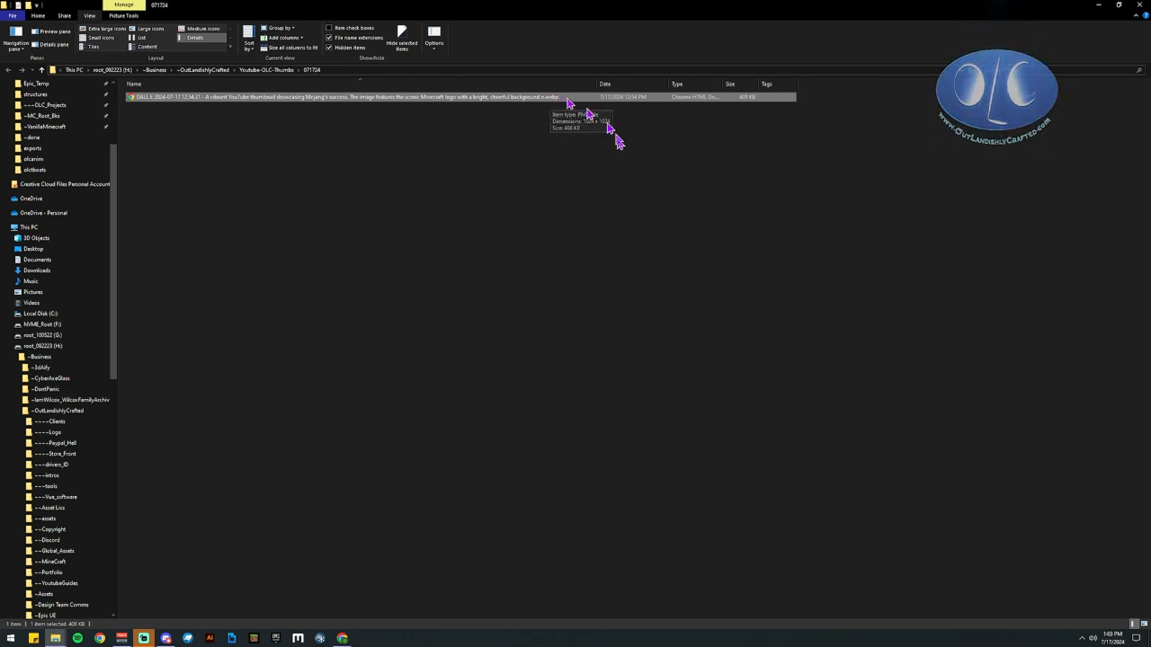
mouse_move(399, 220)
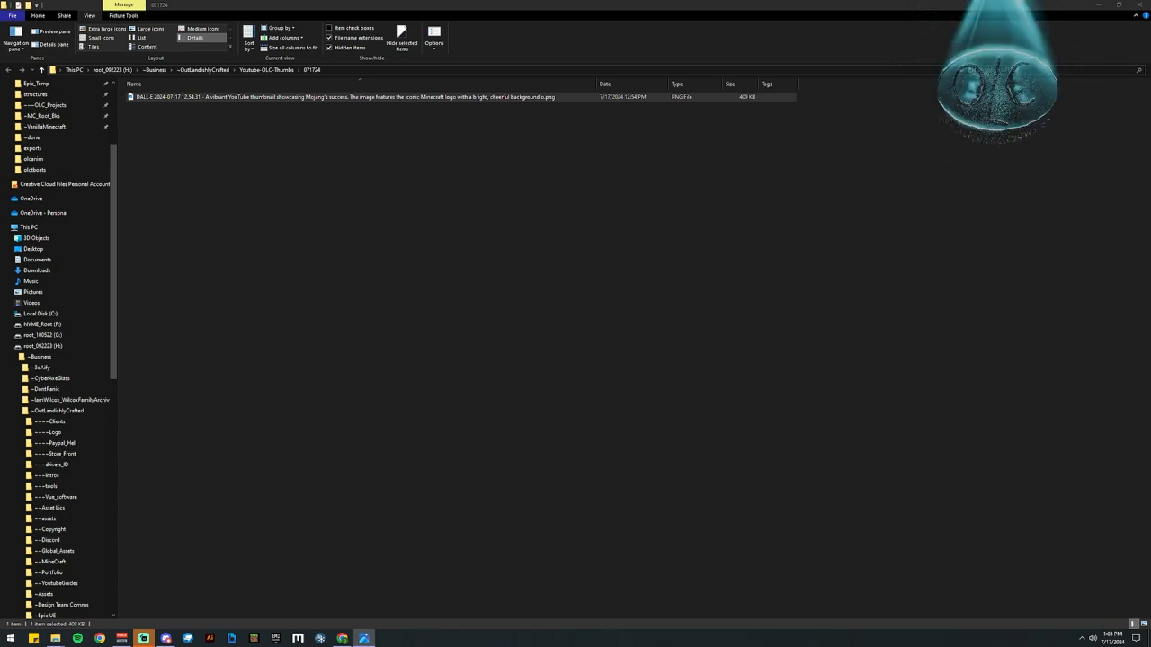
double_click(345, 97)
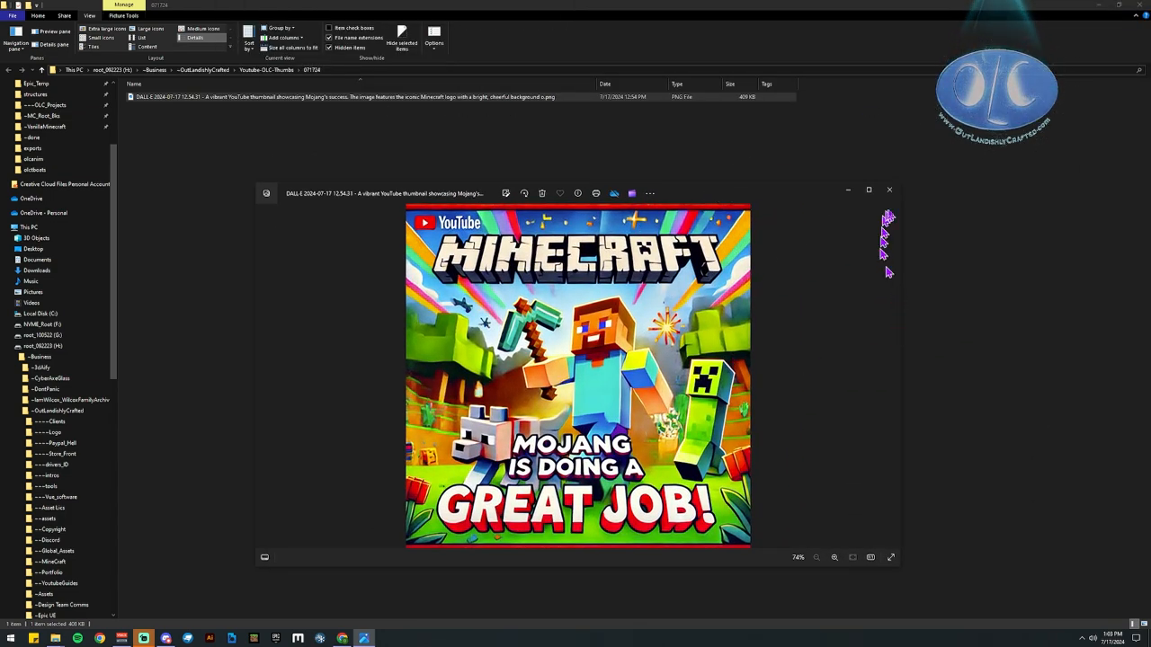
click(889, 191)
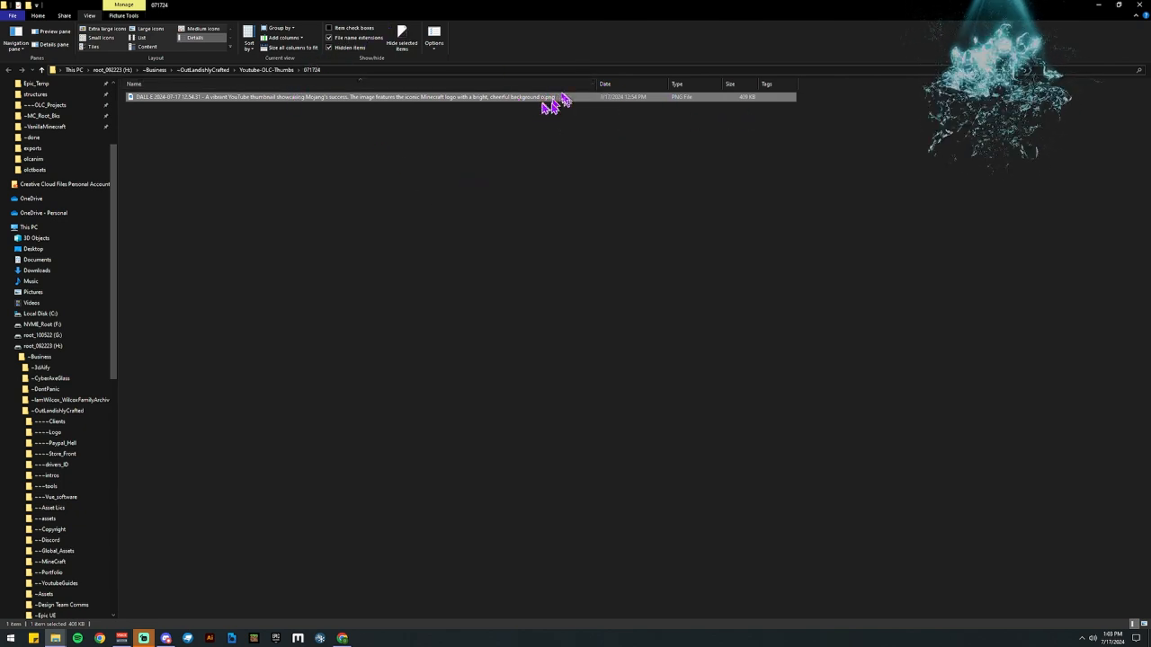
click(38, 15)
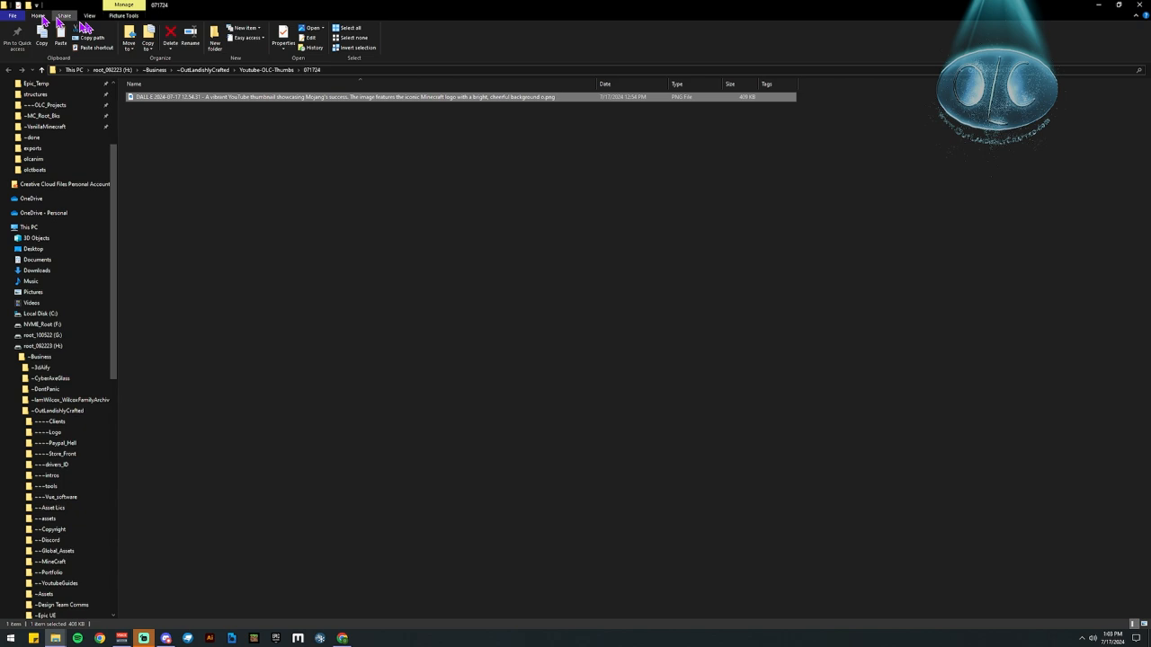
click(88, 14)
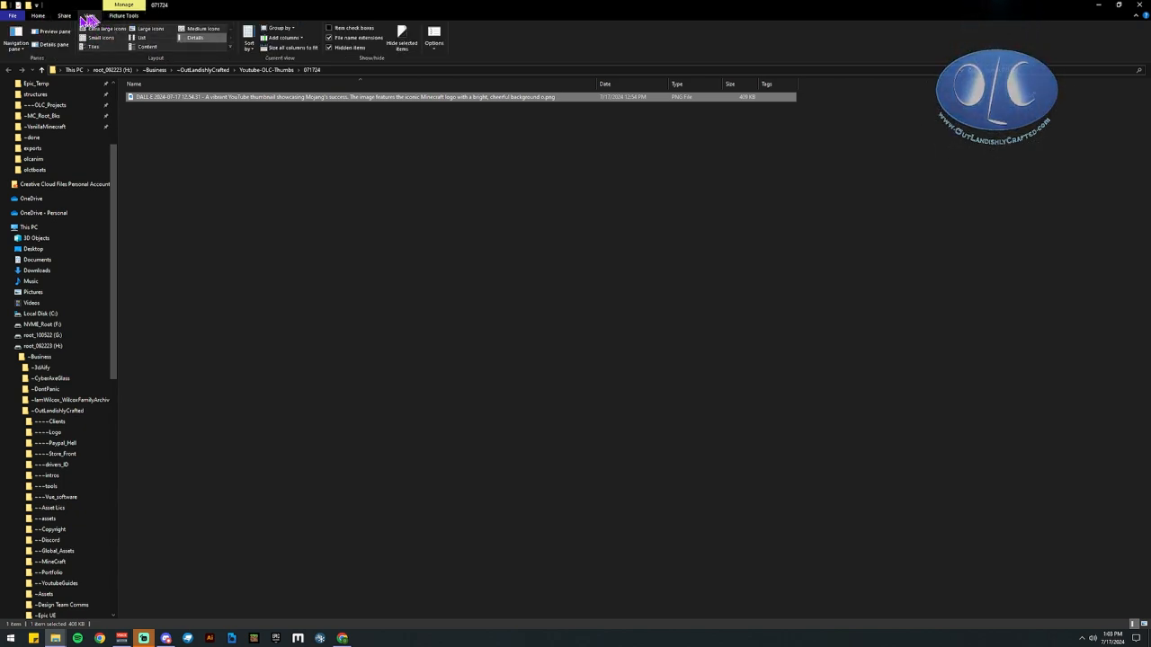